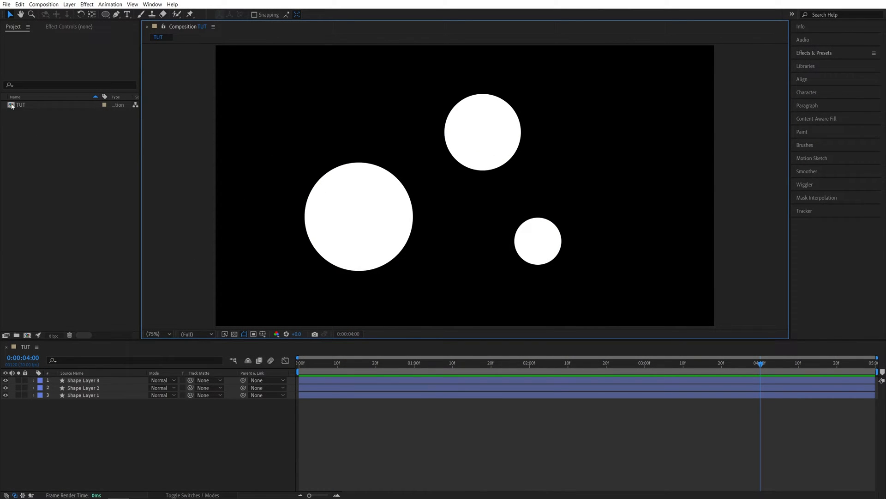
Add a new adjustment layer above the three circle shape layers
{"action": "left_click", "coordinate": [539, 241]}
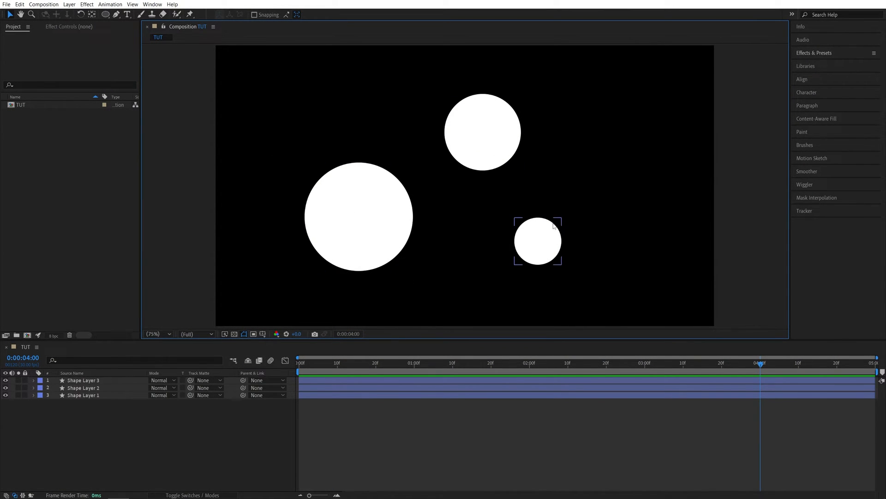
{"action": "left_click", "coordinate": [470, 253]}
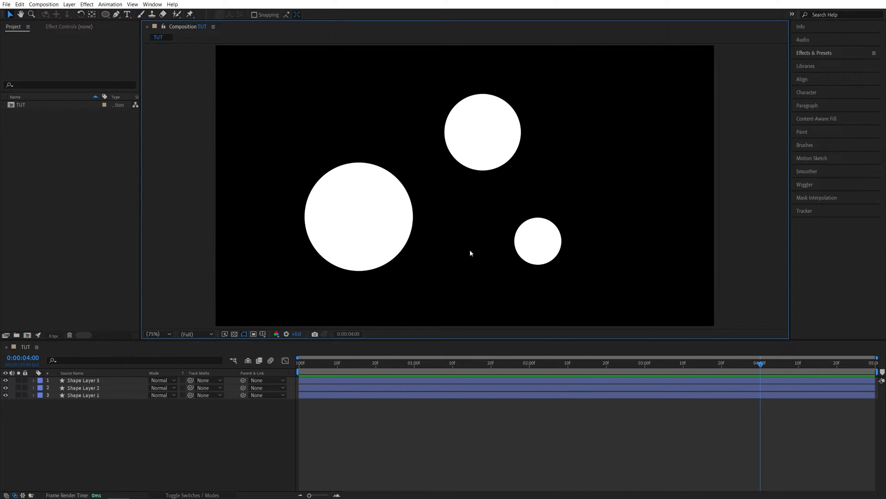
{"action": "mouse_move", "coordinate": [535, 213]}
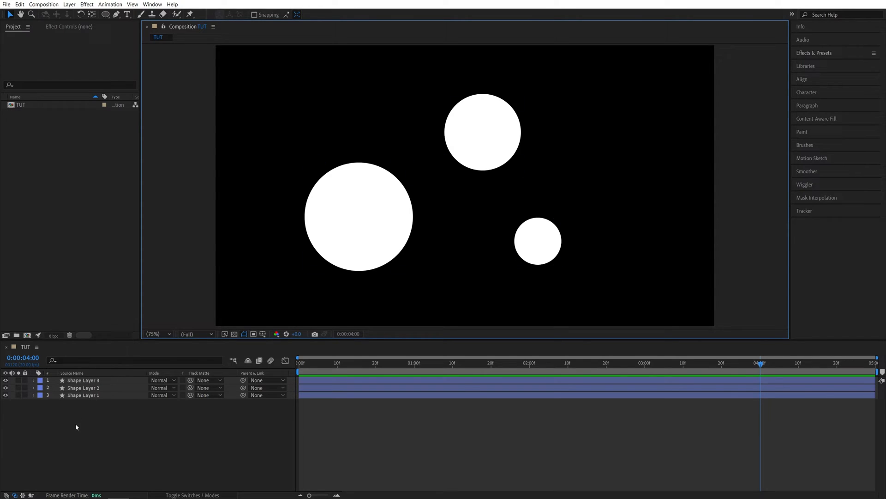
{"action": "left_click", "coordinate": [73, 4]}
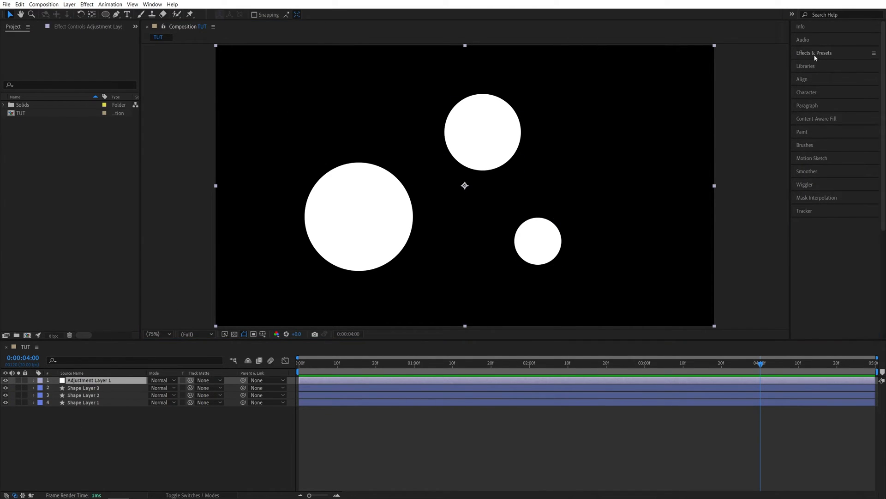
Apply Gaussian Blur and Simple Choker to the adjustment layer via Effects & Presets
{"action": "left_click", "coordinate": [815, 52]}
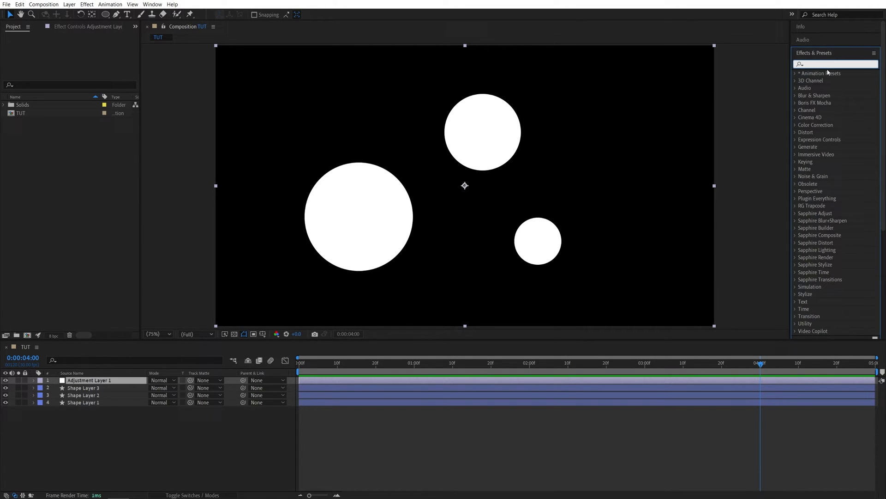
{"action": "type", "text": "gaus"}
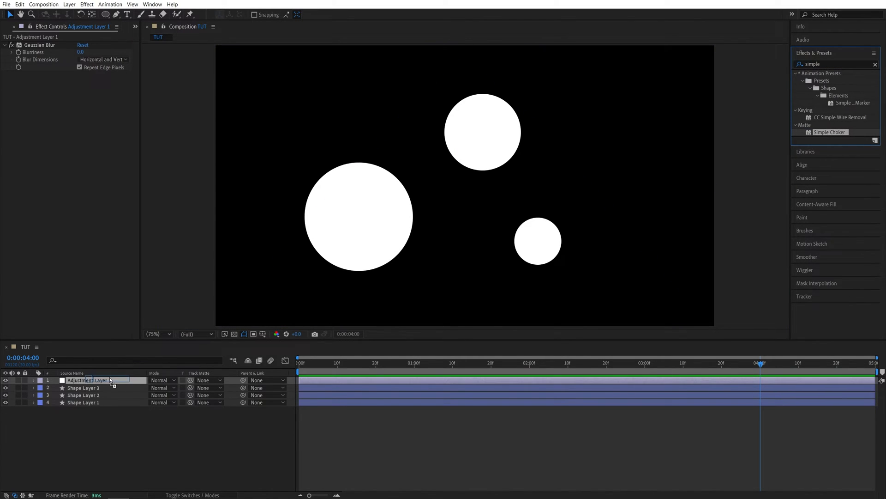
{"action": "double_click", "coordinate": [831, 132]}
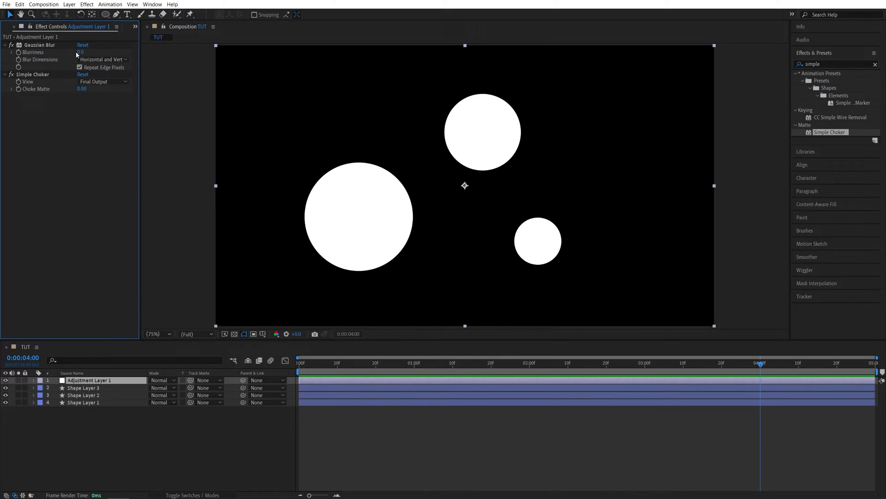
Set Gaussian Blur blurriness to 50 with Repeat Edge Pixels off, and Choke Matte to 30
{"action": "type", "text": "50.0"}
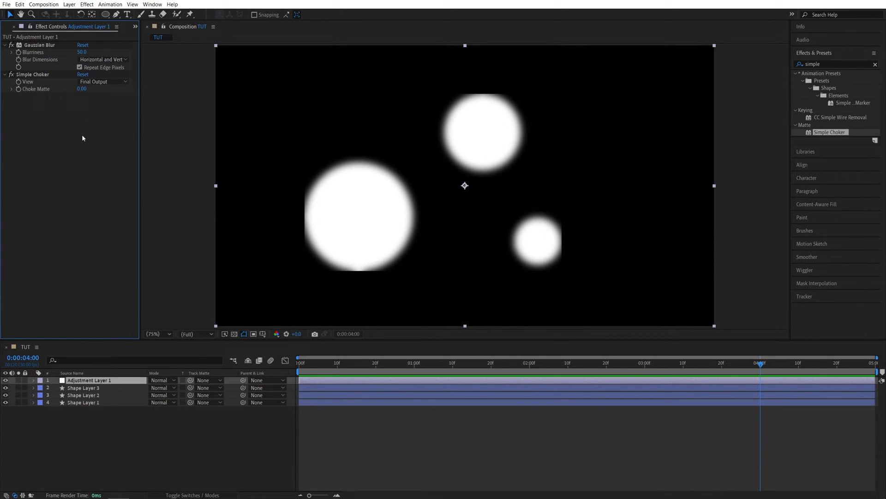
{"action": "left_click", "coordinate": [79, 67]}
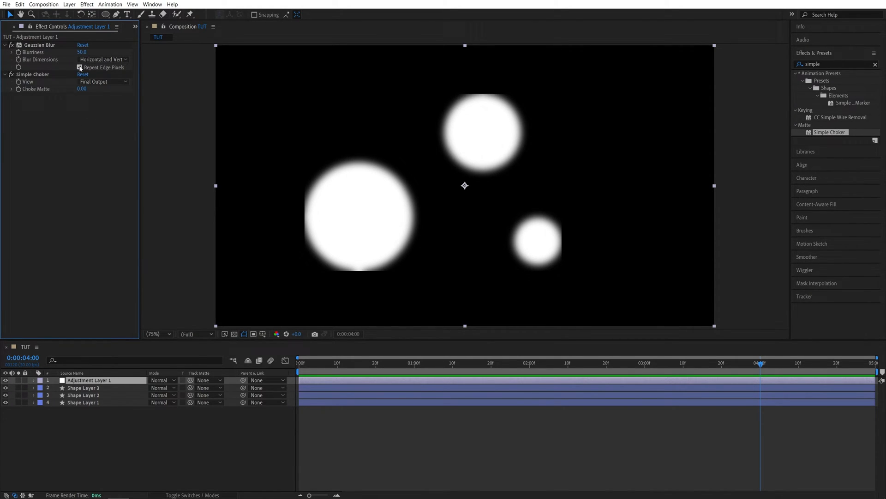
{"action": "left_click", "coordinate": [79, 68]}
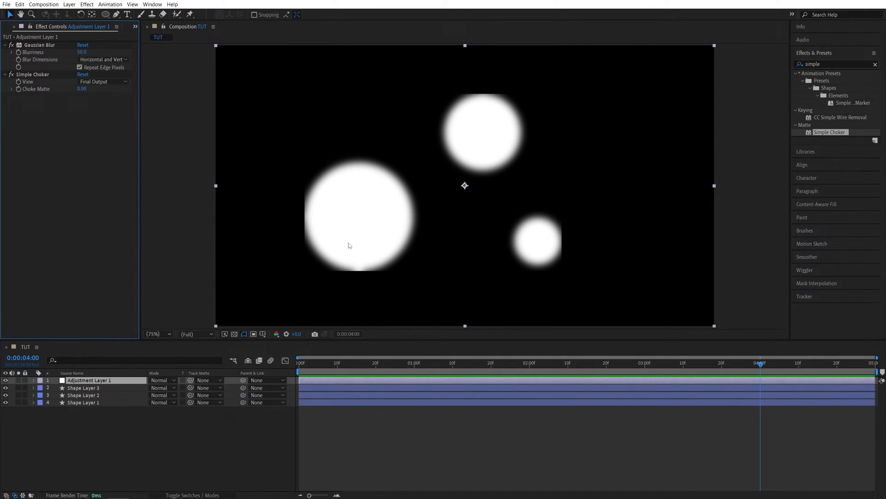
{"action": "left_click", "coordinate": [79, 67]}
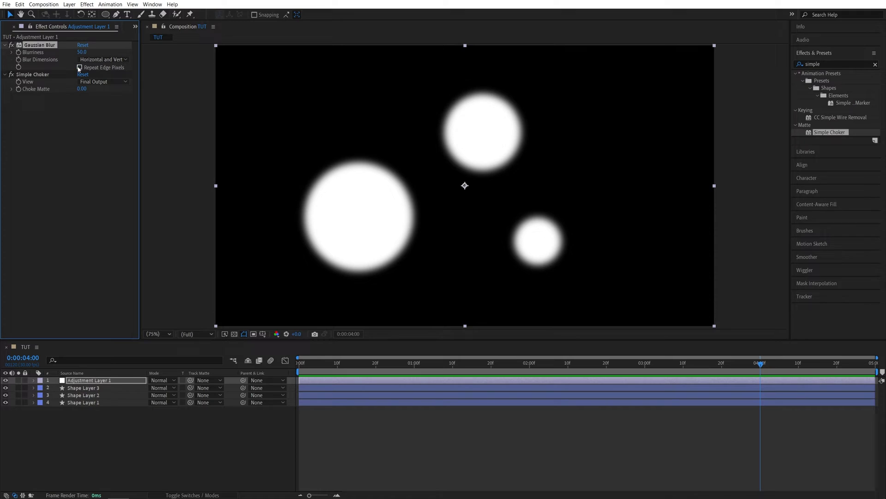
{"action": "left_click", "coordinate": [82, 88]}
{"action": "type", "text": "30"}
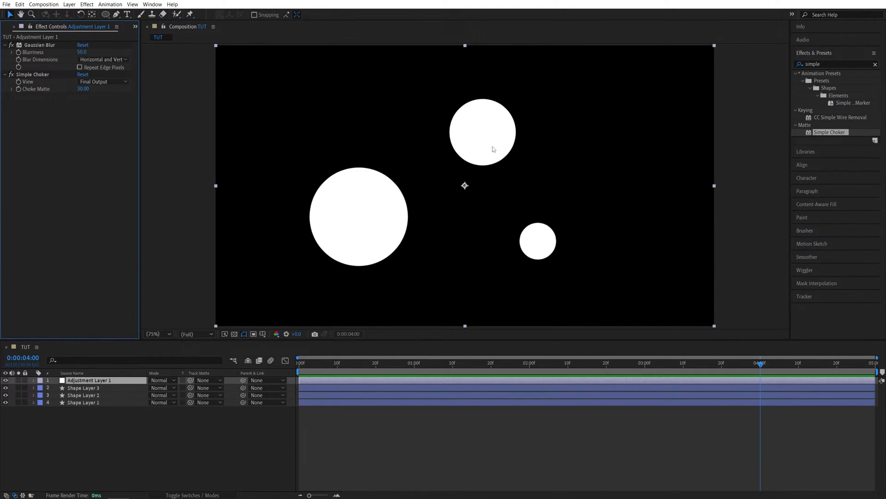
{"action": "left_click", "coordinate": [83, 395]}
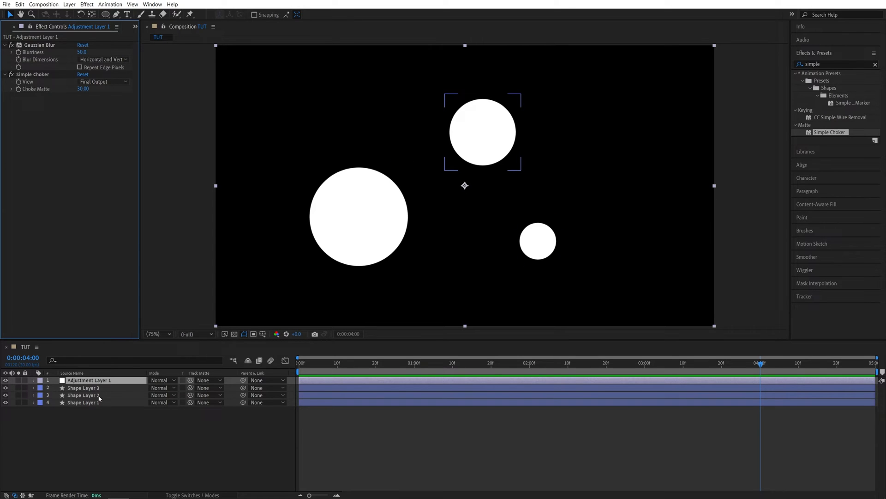
Drag Shape Layer 2's upper circle down toward the large circle
{"action": "left_click", "coordinate": [83, 395]}
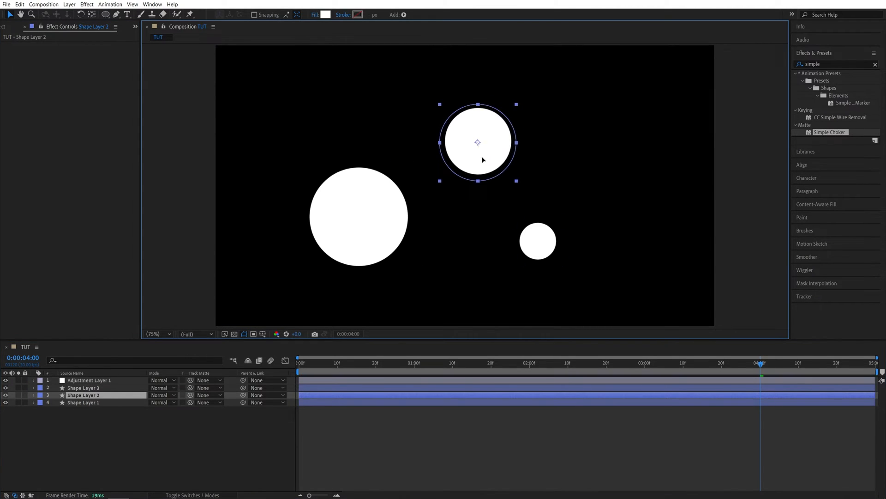
{"action": "left_click_drag", "start_coordinate": [478, 142], "coordinate": [446, 188]}
{"action": "type", "text": "turbu"}
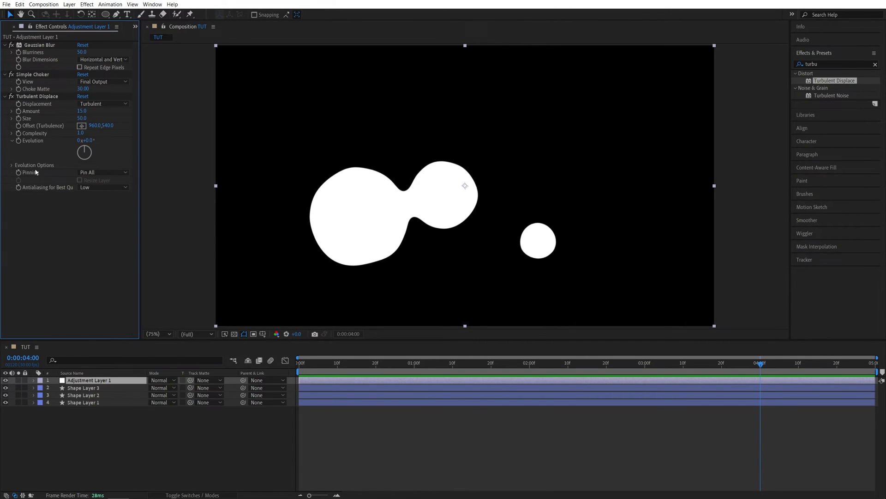
Drive Turbulent Displace Evolution with the expression time*250 and return the playhead to frame 0
{"action": "key", "text": "Alt"}
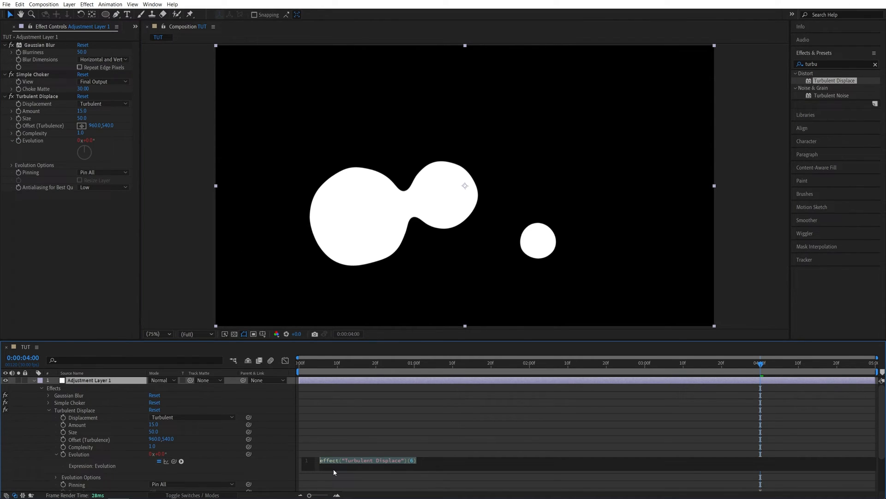
{"action": "type", "text": "time*250"}
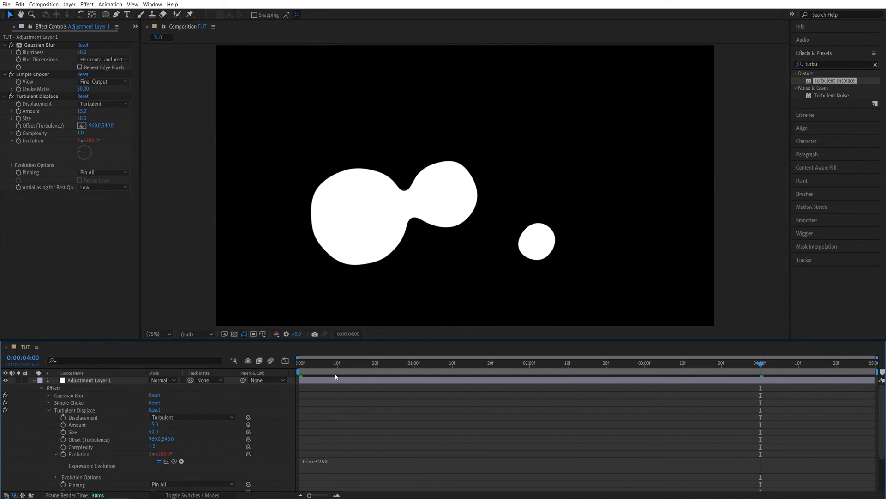
{"action": "left_click", "coordinate": [299, 373]}
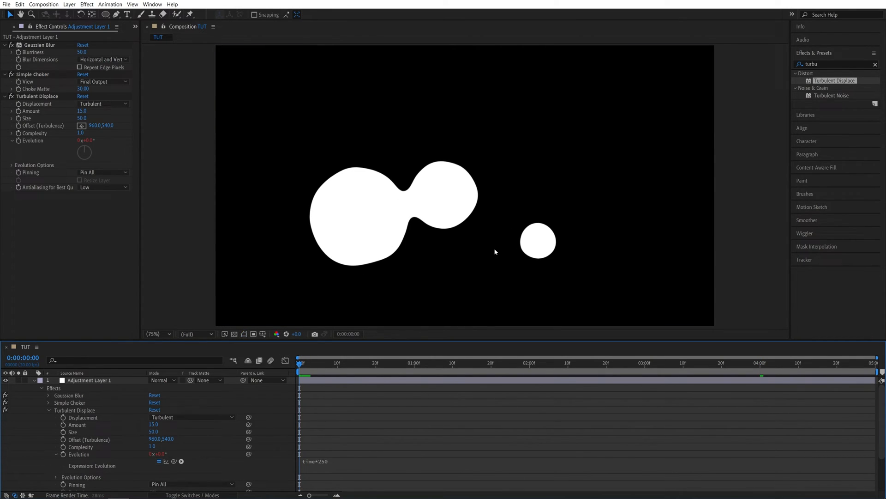
{"action": "left_click", "coordinate": [439, 362]}
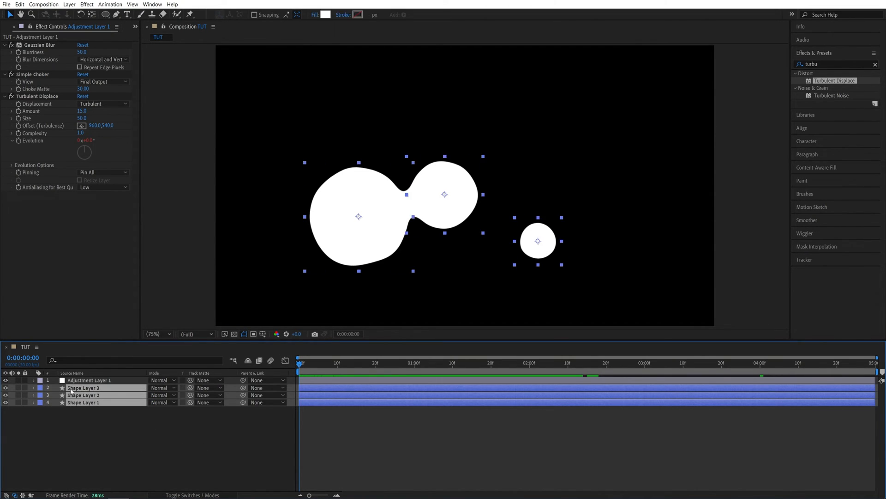
Keyframe all three circles' Position at 0 s, then centre them together at 2 s
{"action": "key", "text": "p"}
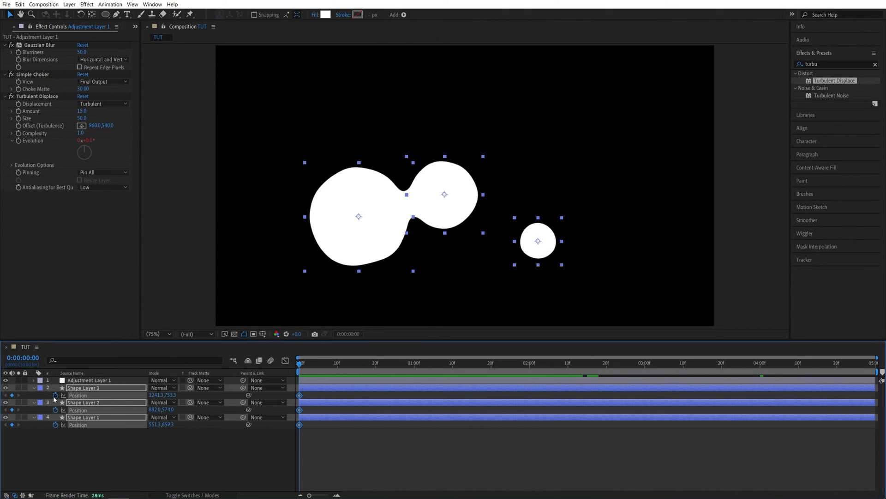
{"action": "left_click", "coordinate": [529, 371]}
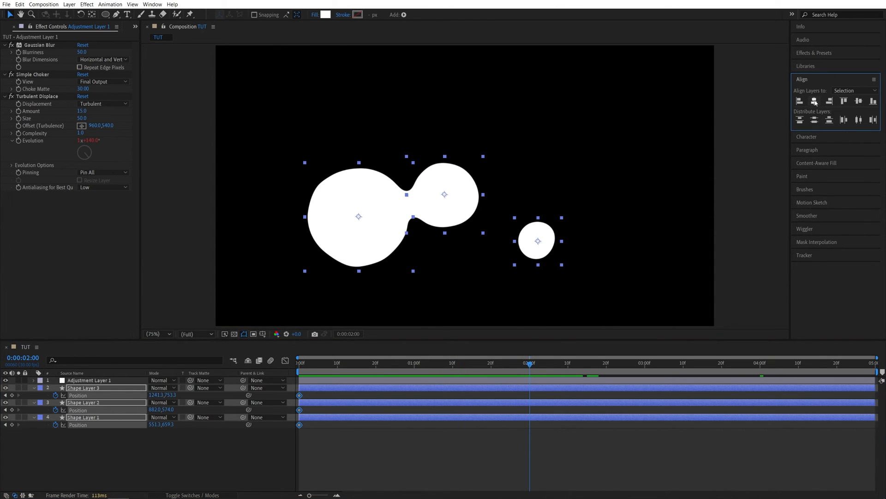
{"action": "left_click", "coordinate": [812, 100]}
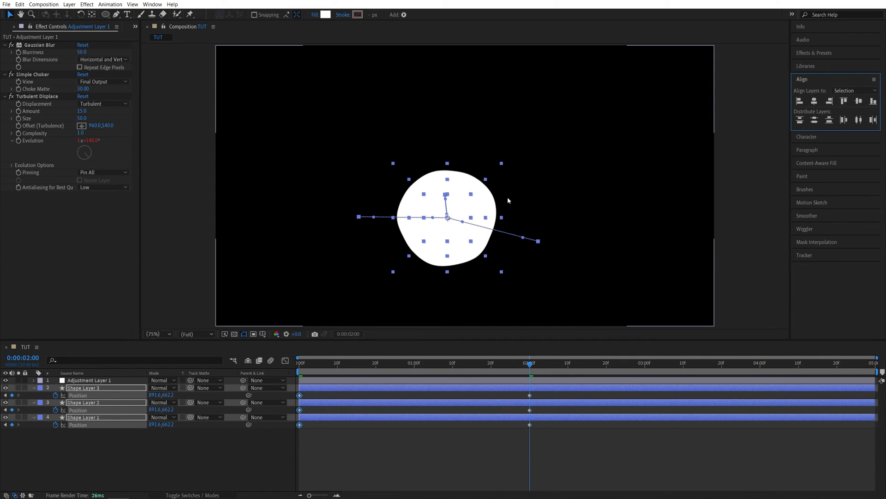
{"action": "mouse_move", "coordinate": [640, 487]}
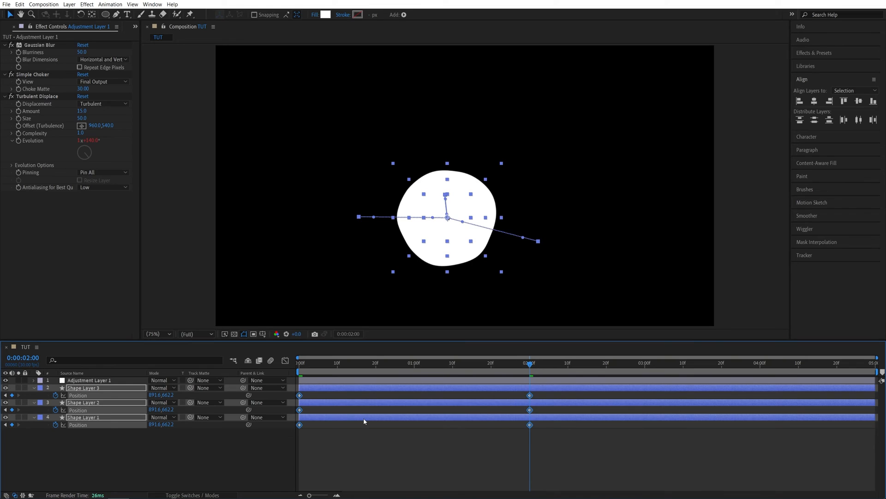
Easy-ease the circles' position keyframes and show Shape Layer 1's Scale property
{"action": "key", "text": "F9"}
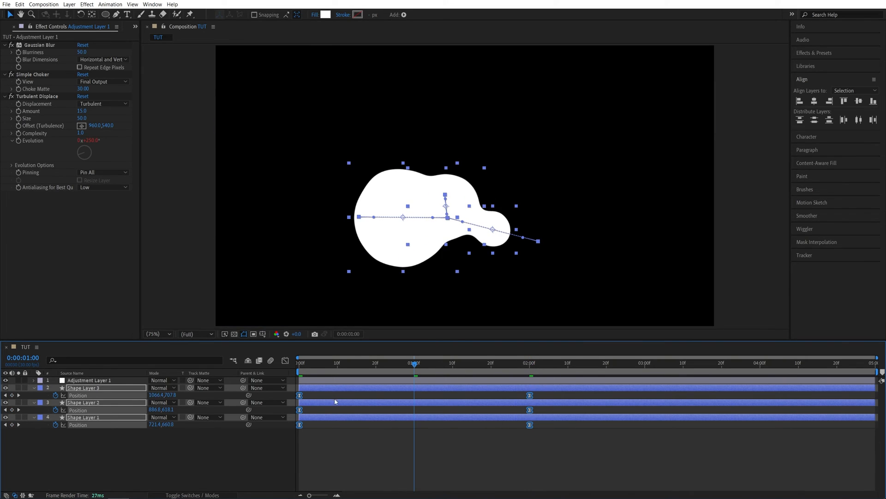
{"action": "left_click", "coordinate": [156, 462]}
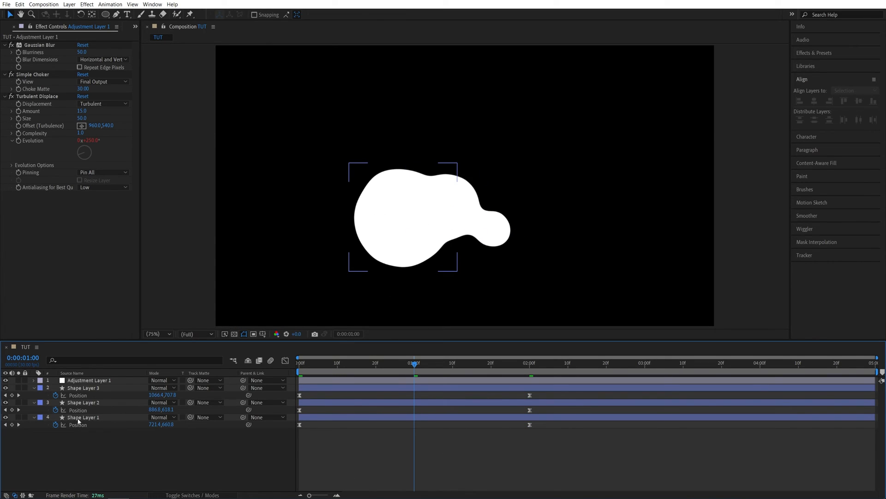
{"action": "left_click", "coordinate": [83, 417]}
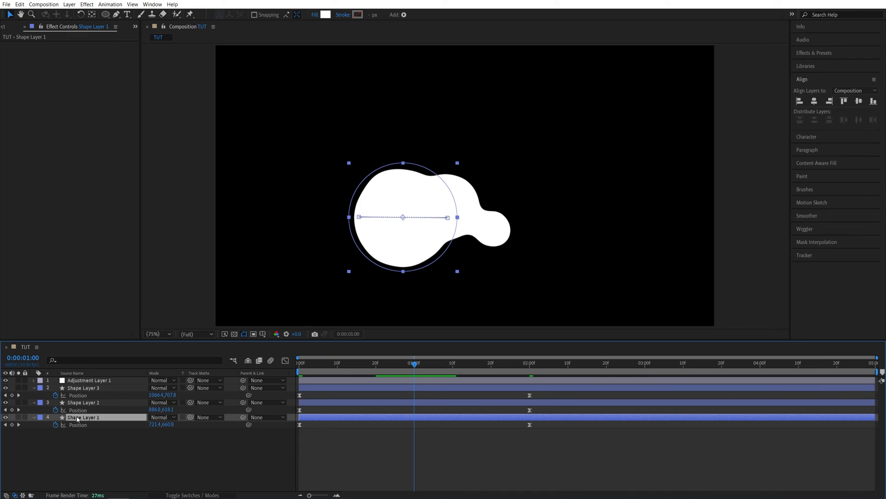
{"action": "key", "text": "s"}
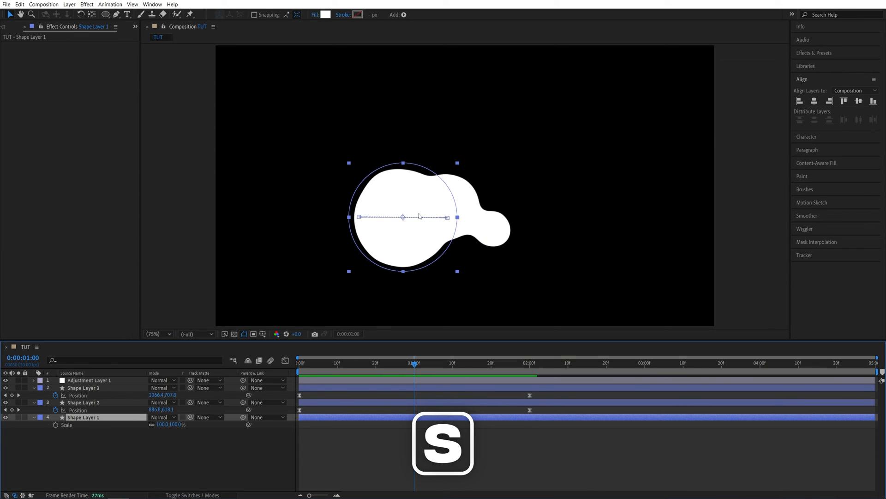
Keyframe Shape Layer 1's Scale from 100% at 1 s to 120% at 2 s, easy-eased
{"action": "left_click", "coordinate": [59, 425]}
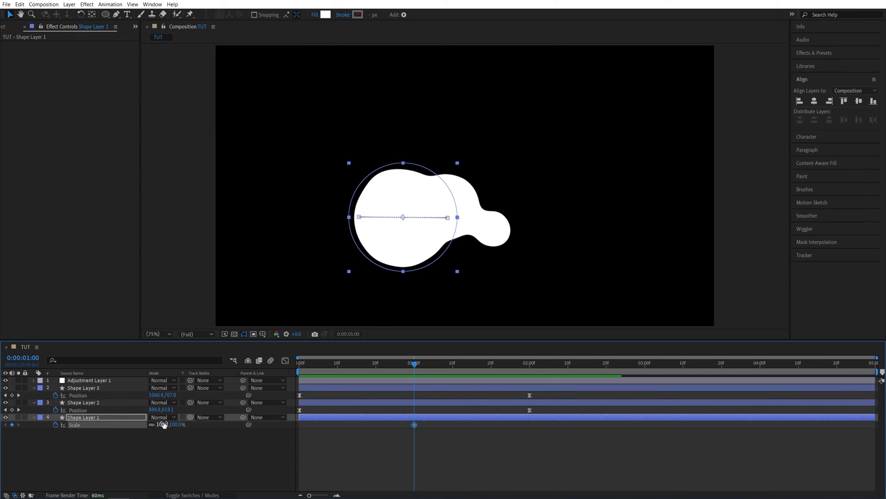
{"action": "left_click", "coordinate": [530, 363]}
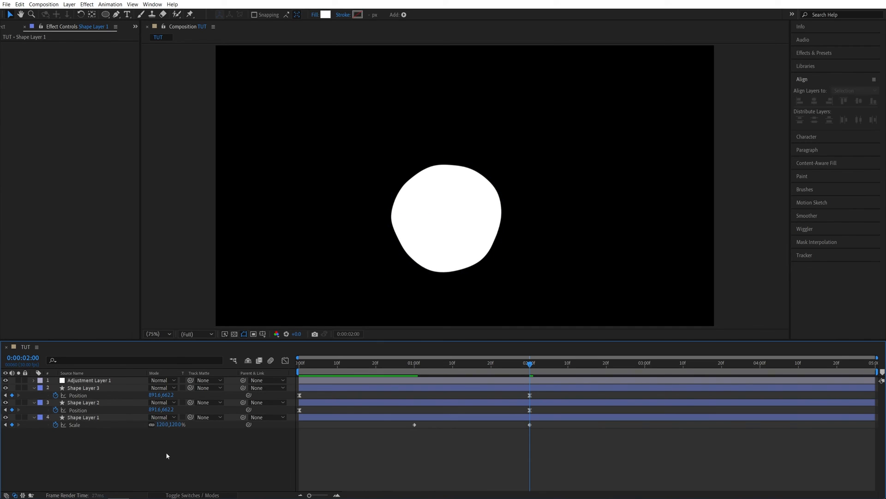
{"action": "left_click", "coordinate": [83, 417]}
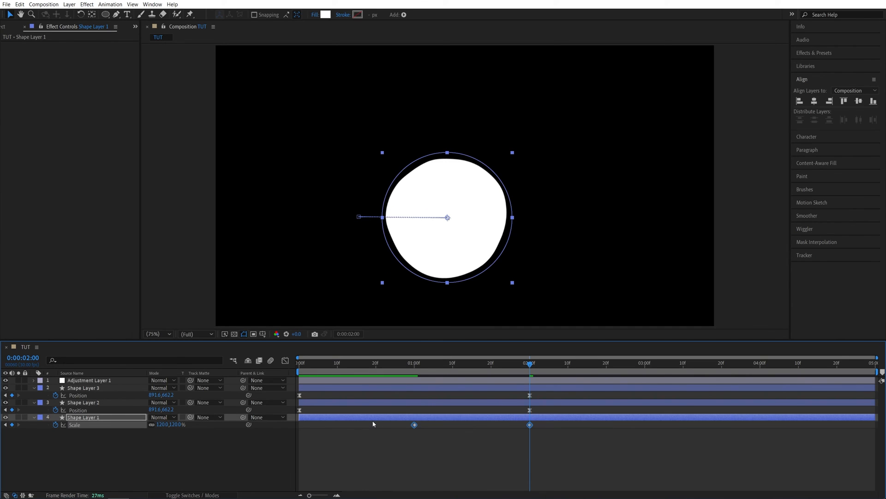
{"action": "key", "text": "F9"}
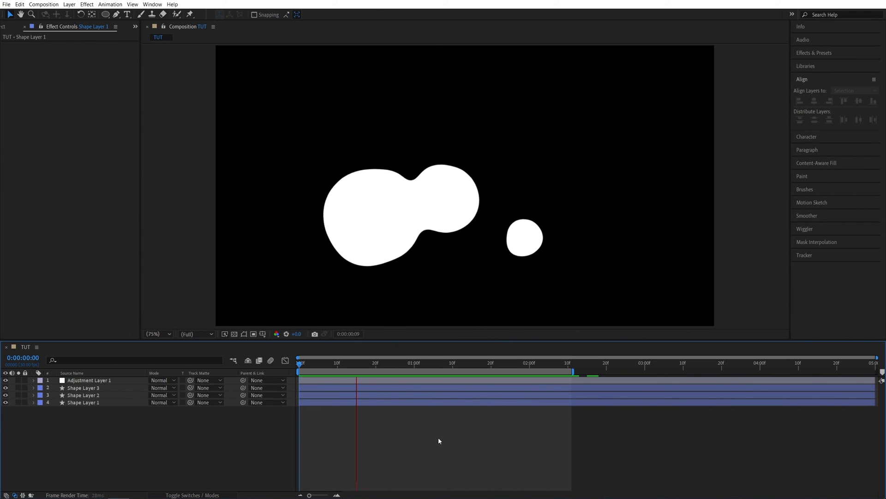
Return to the start and play back the circles merging into one wobbling central blob
{"action": "left_click", "coordinate": [299, 371]}
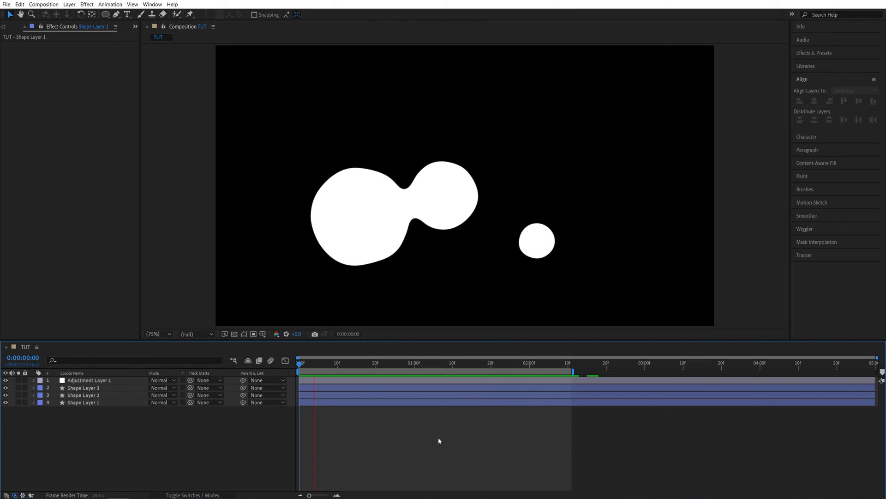
{"action": "left_click", "coordinate": [545, 372]}
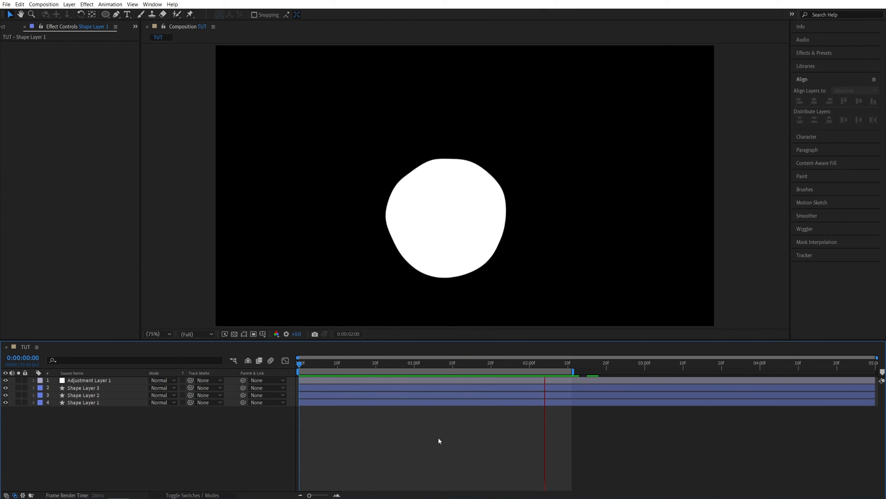